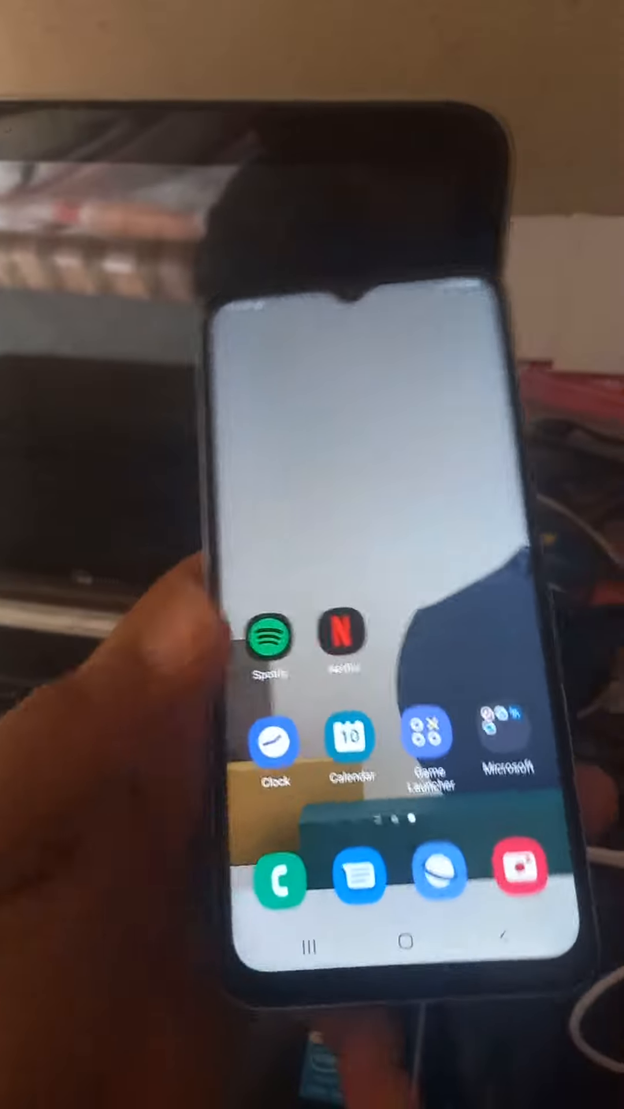
Step: Launch the Settings app from the app drawer on the home screen
left_click(276, 881)
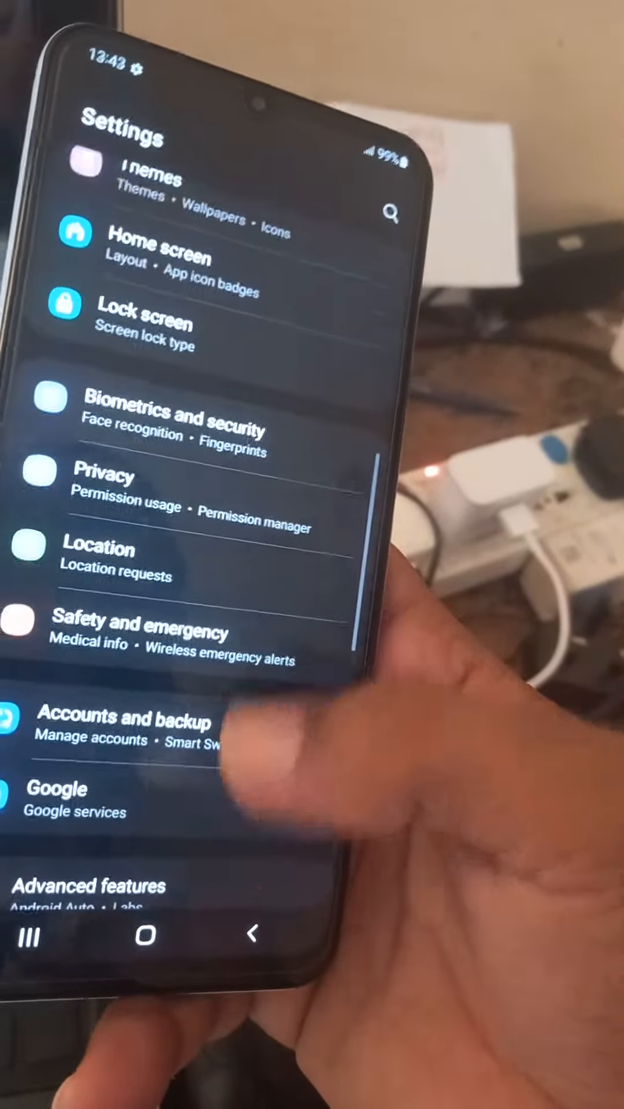
Step: Scroll the main Settings list to the bottom so the About phone entry shows
scroll("down", 3)
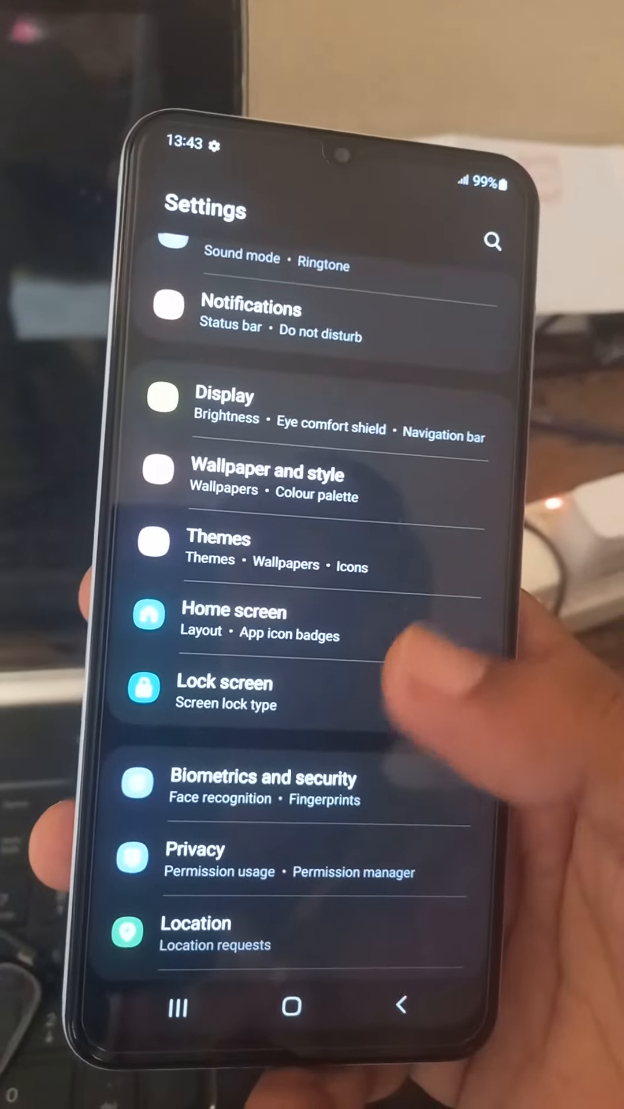
scroll("down", 3)
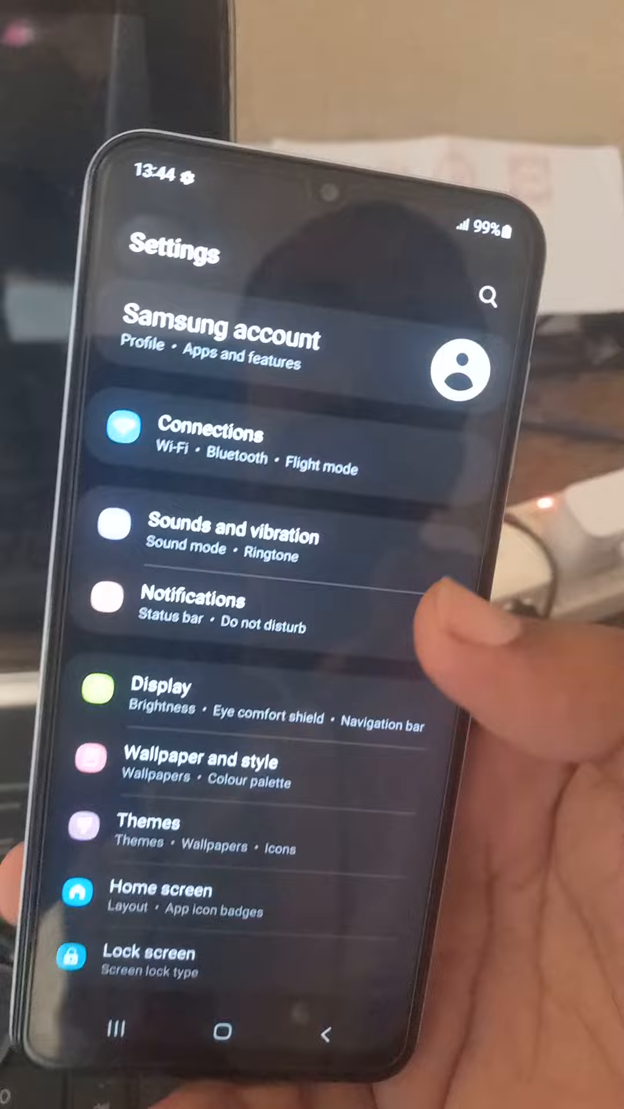
scroll("down", 3)
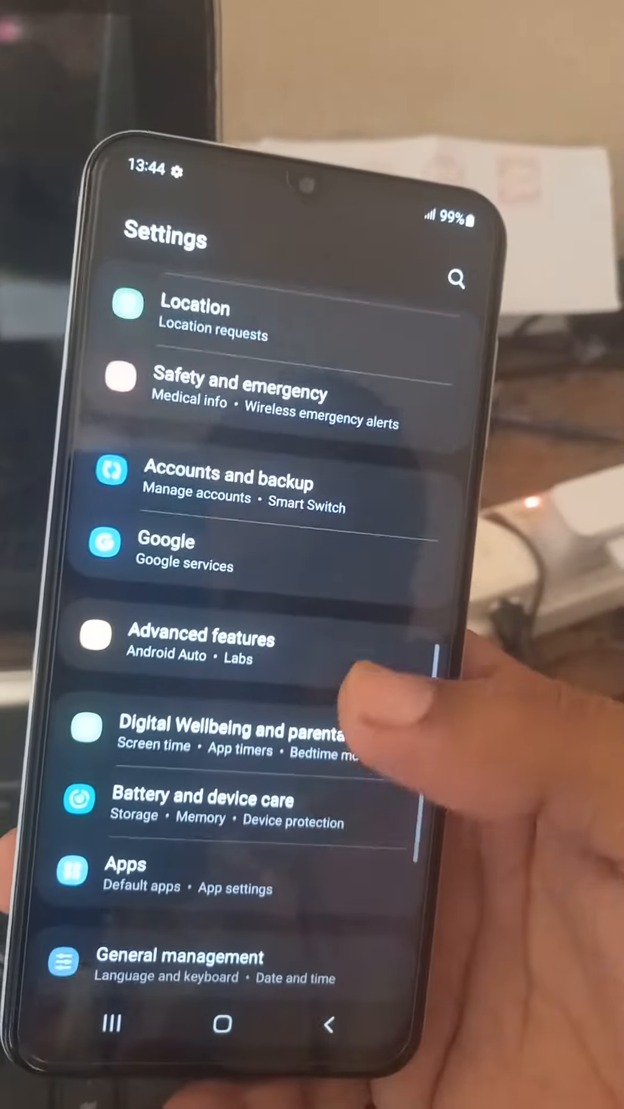
scroll("down", 3)
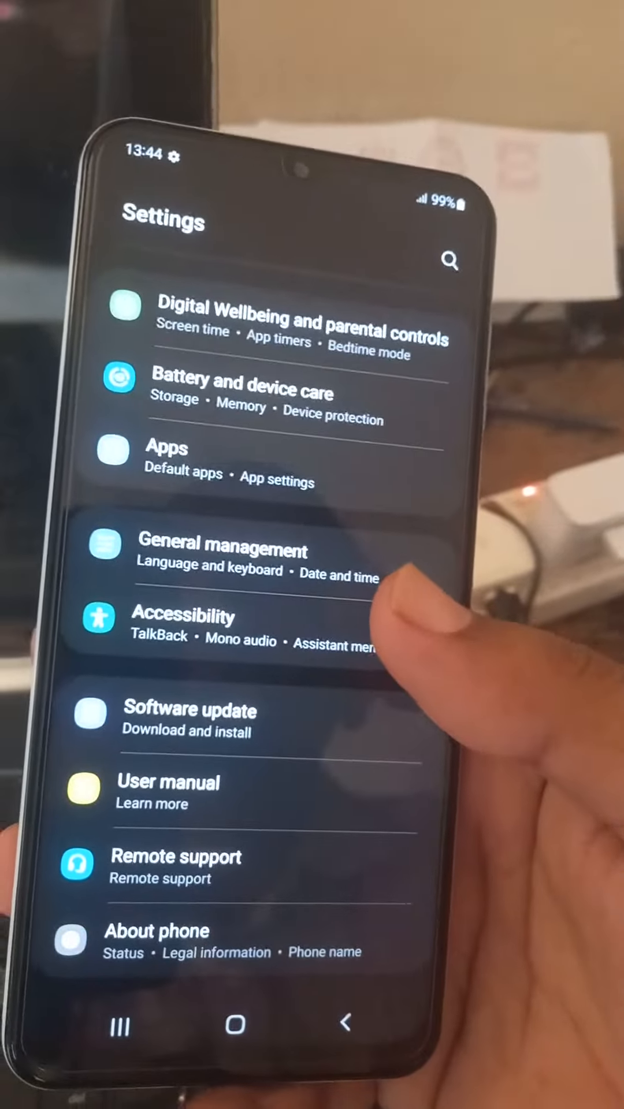